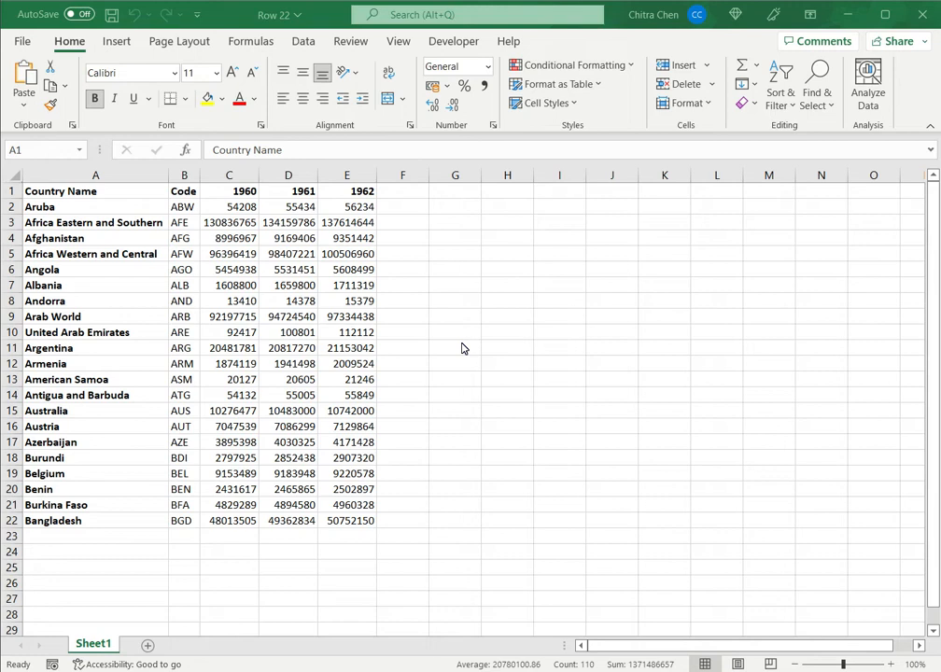
mouse_move(478, 337)
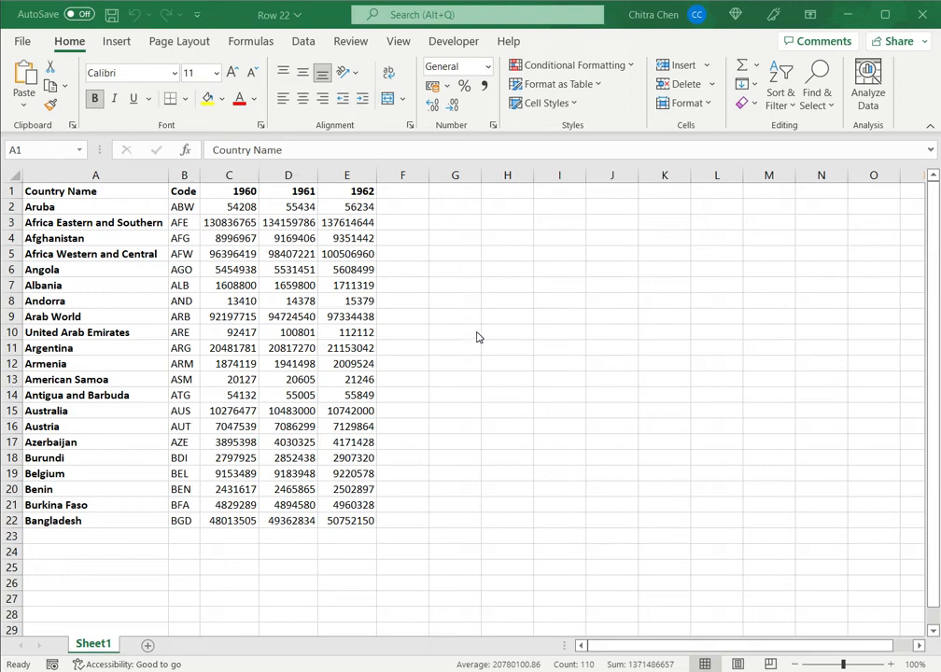
mouse_move(485, 311)
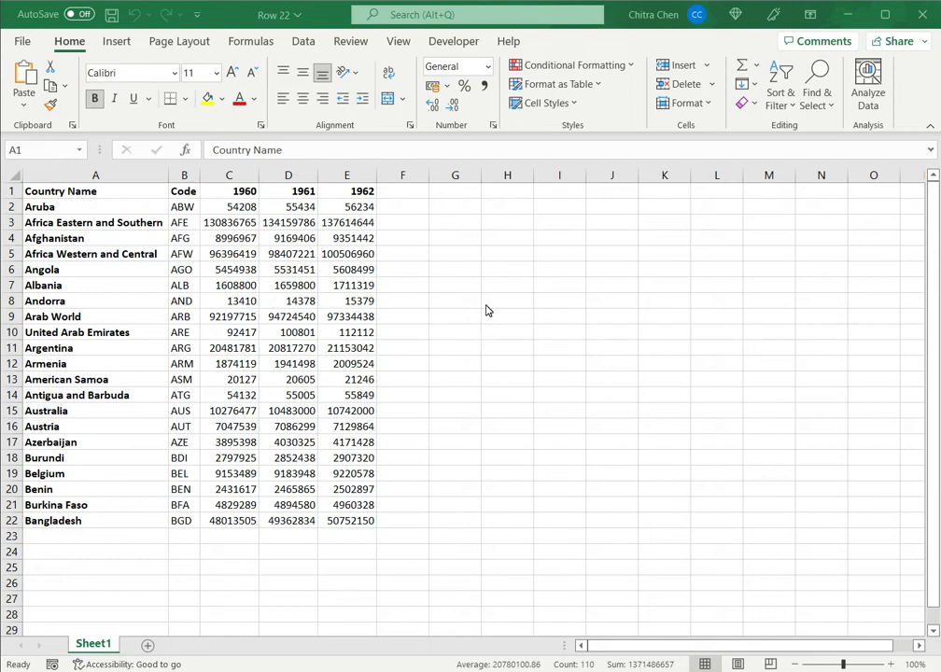
mouse_move(156, 209)
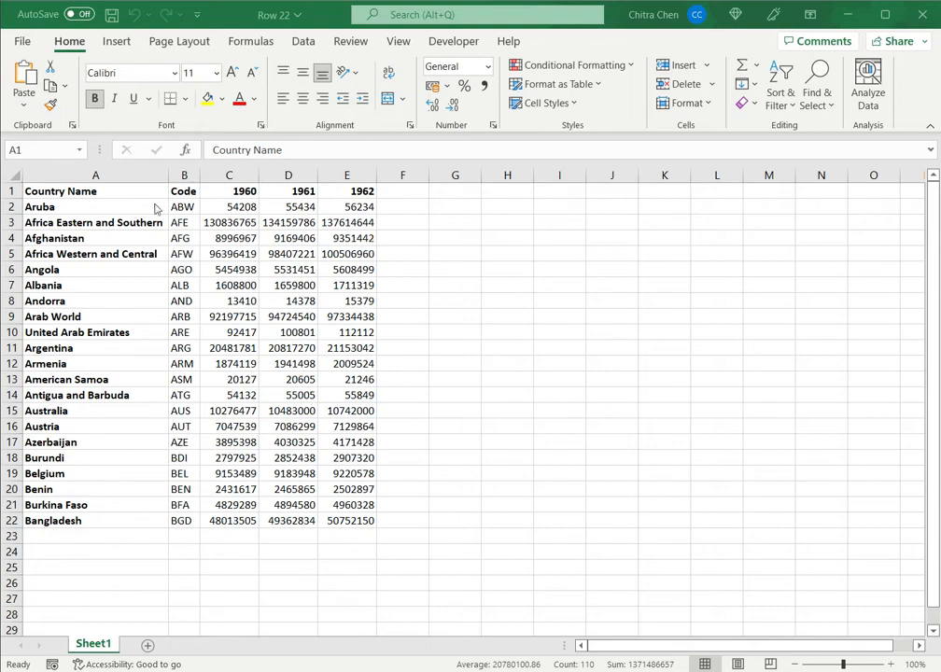
mouse_move(117, 48)
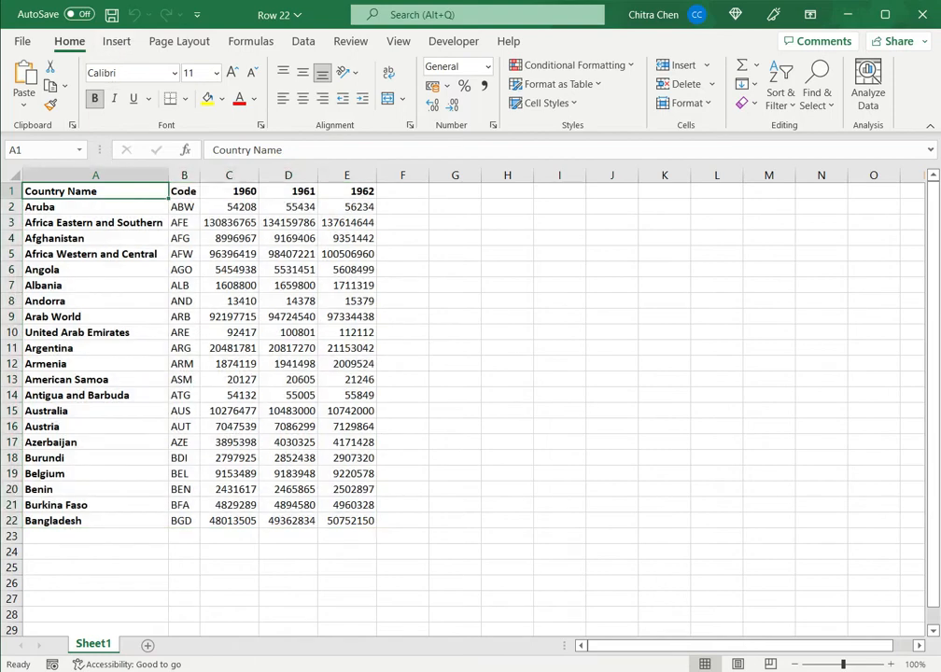
Open the Create Table dialog from the Insert tab for range A1:E22
click(116, 41)
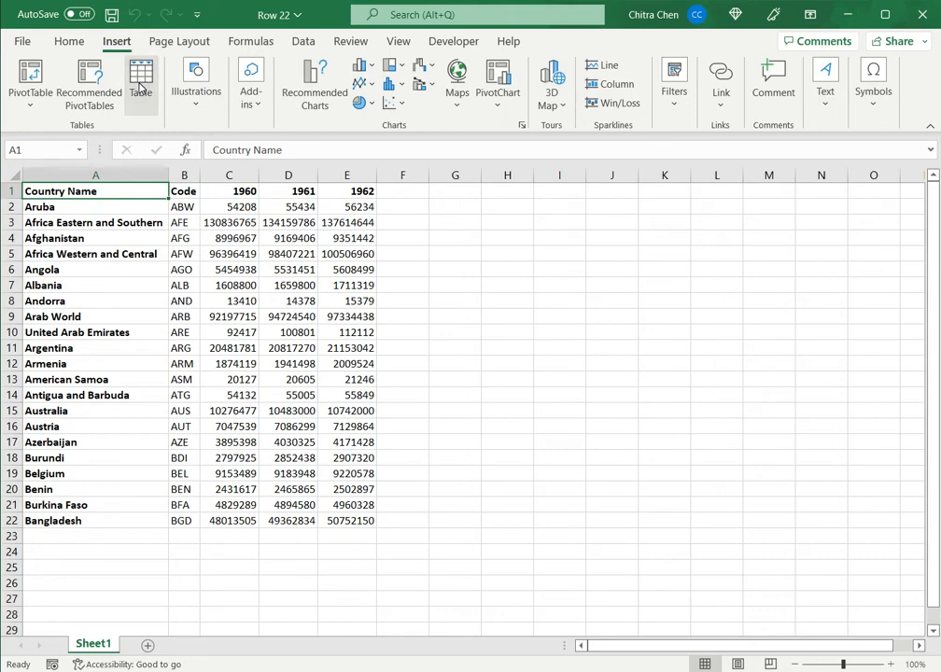
click(141, 79)
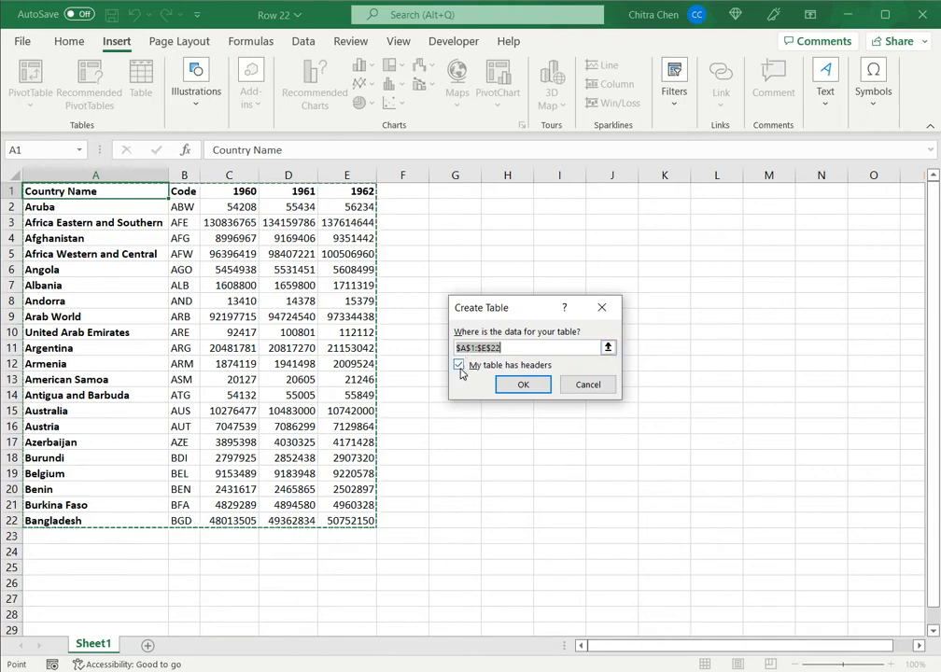
Toggle 'My table has headers' off and on, then create Table1 with headers
click(458, 365)
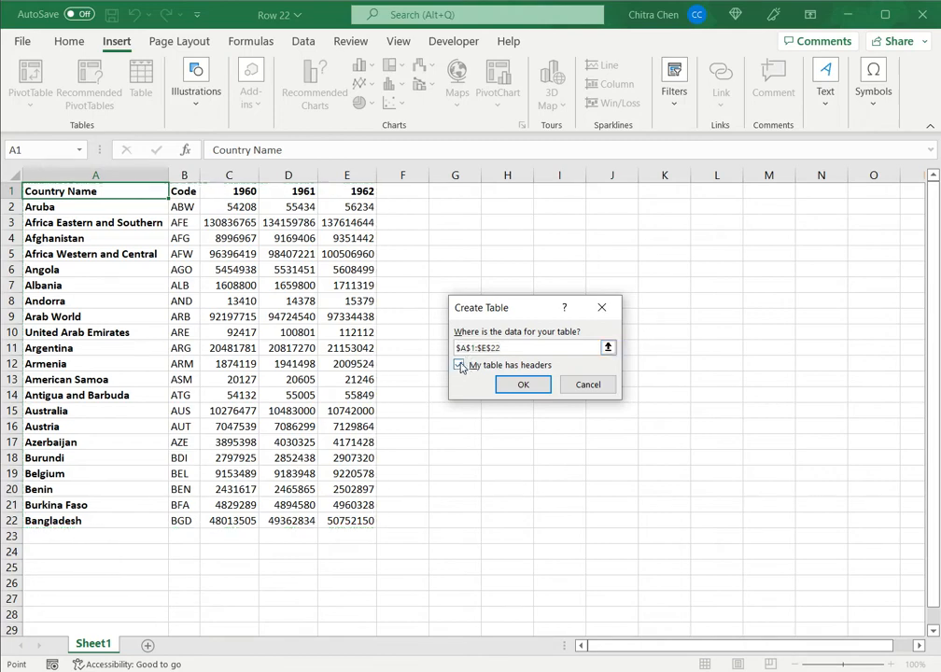
click(458, 365)
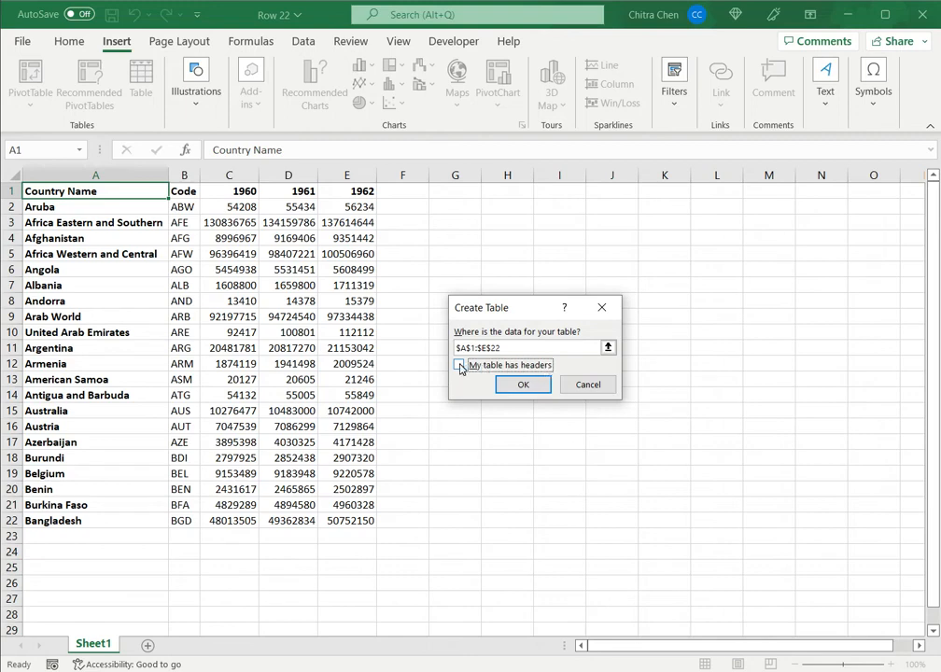
click(458, 364)
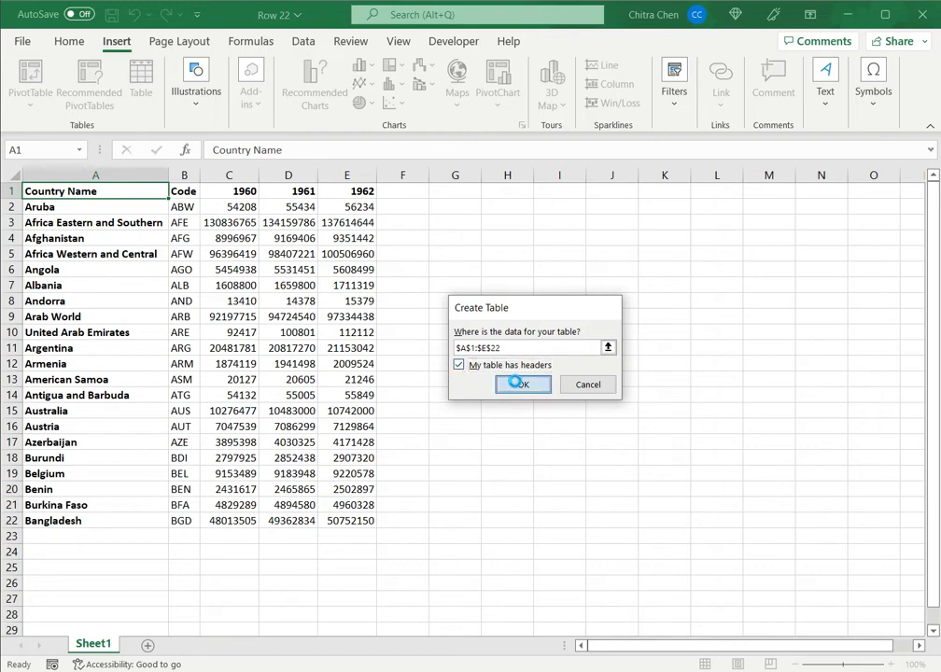
click(521, 383)
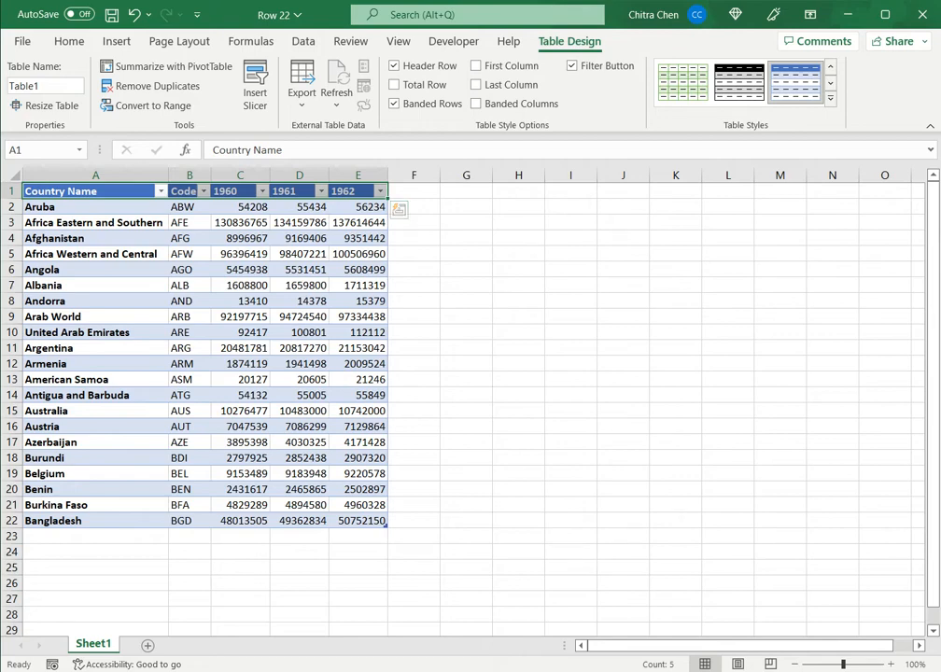
Undo Table1 so A1:E22 is a plain range, and return to Insert
click(240, 206)
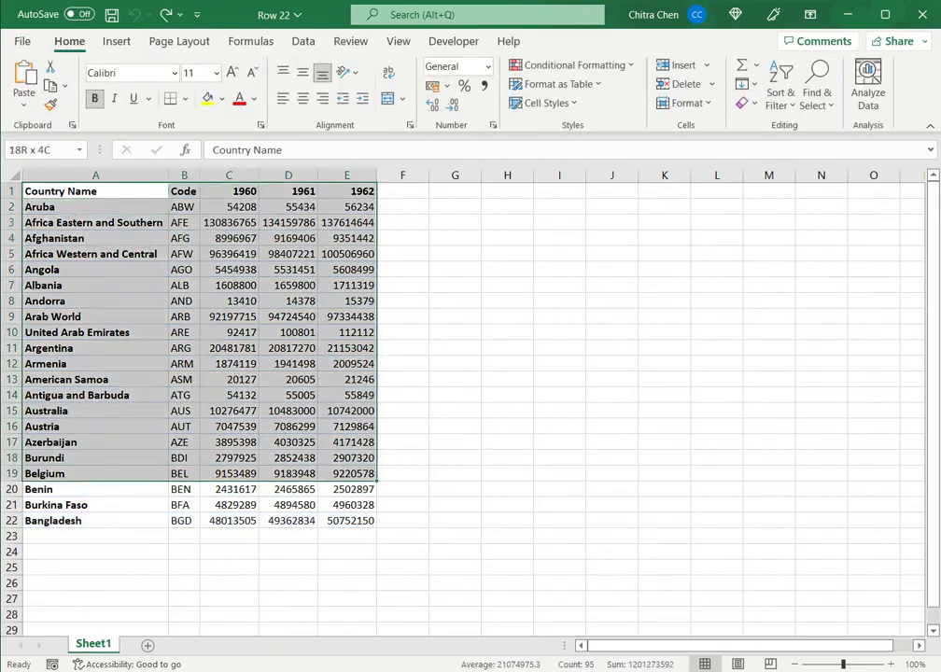
click(115, 41)
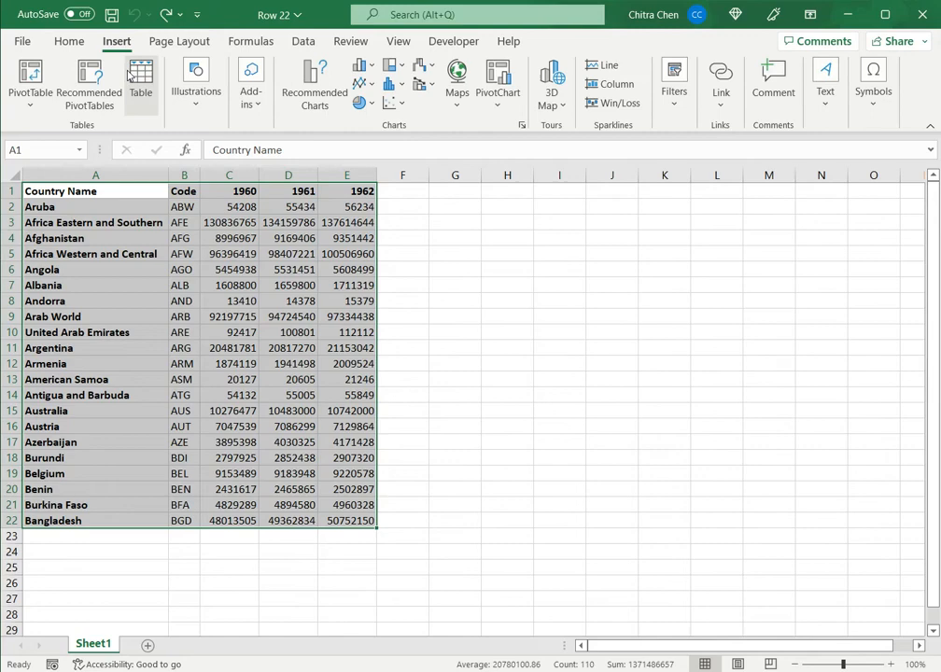
Create Table2 from $A$1:$E$22 with 'My table has headers' checked
click(140, 79)
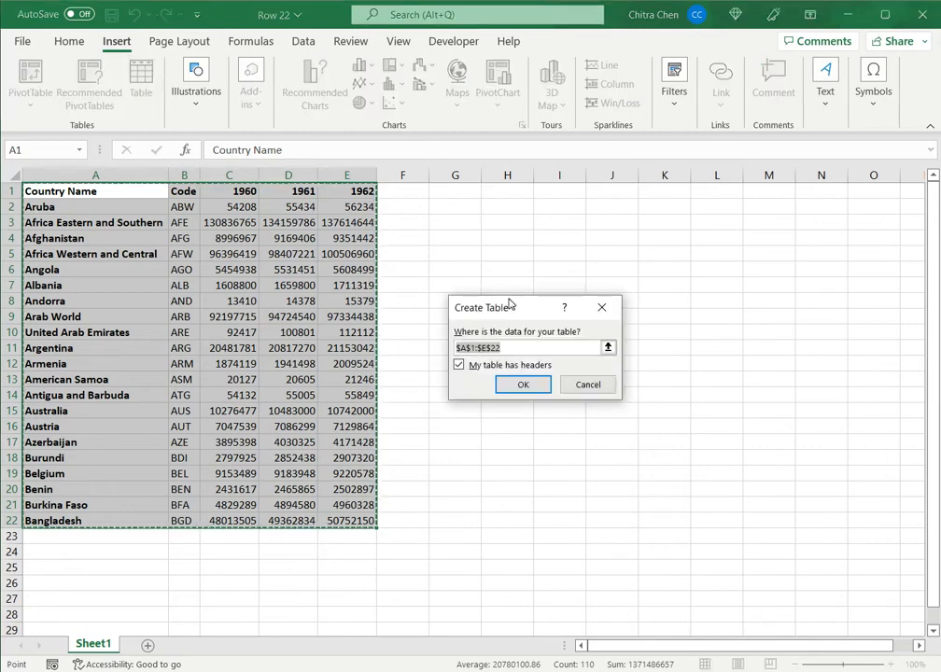
mouse_move(444, 318)
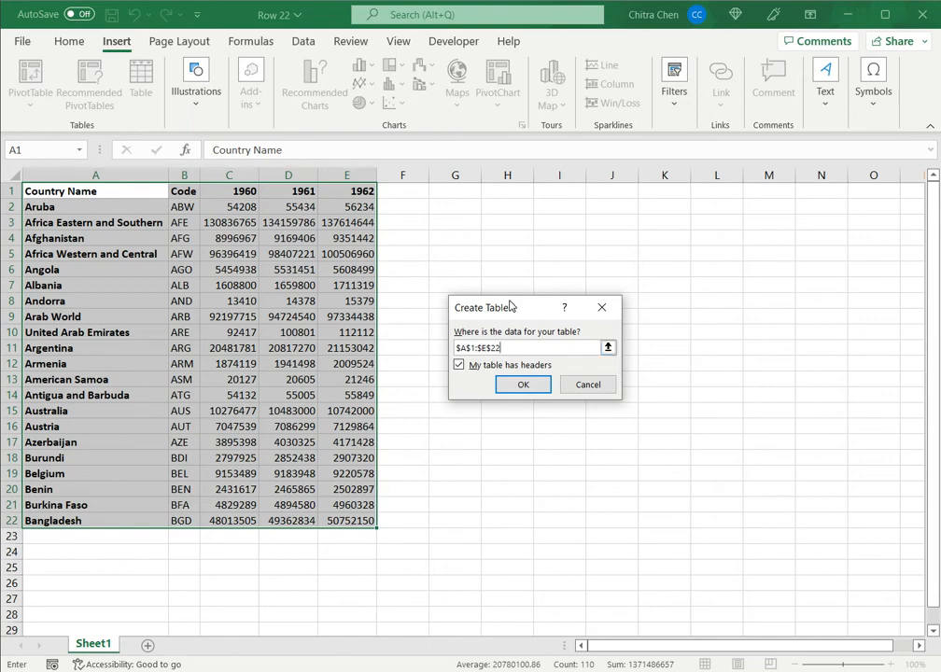
mouse_move(587, 384)
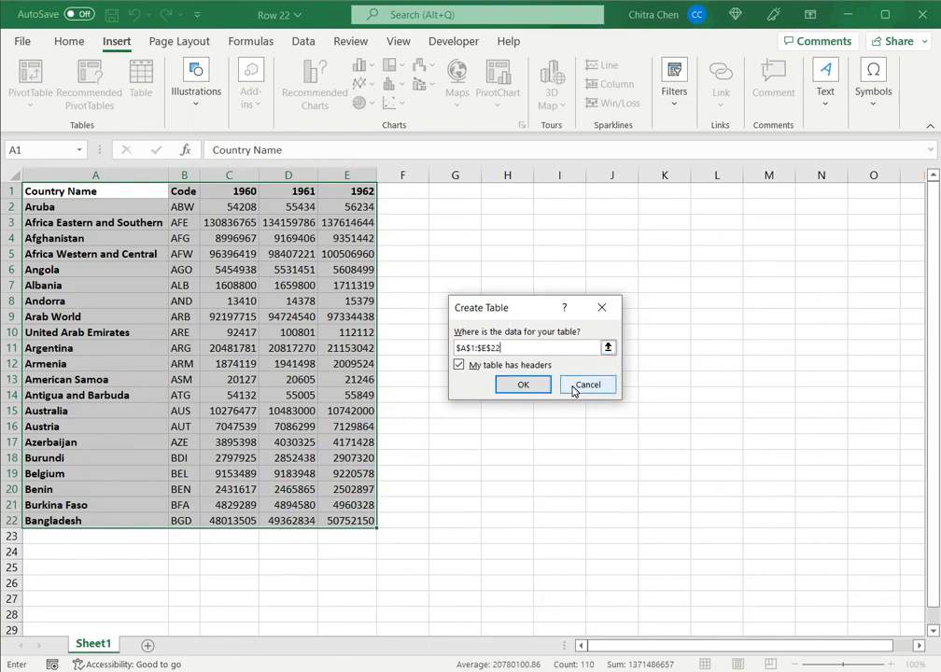
click(523, 385)
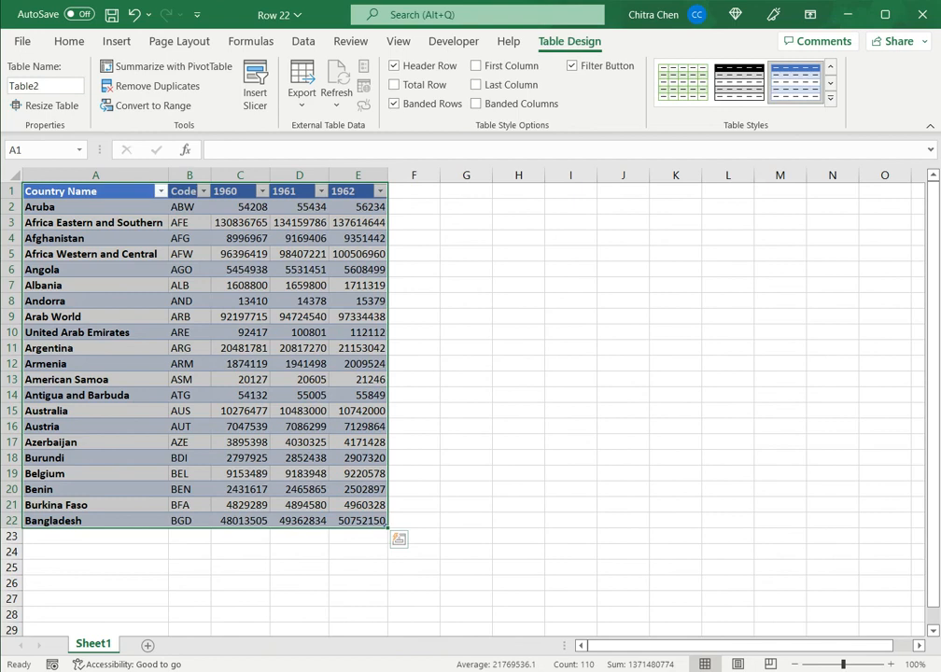